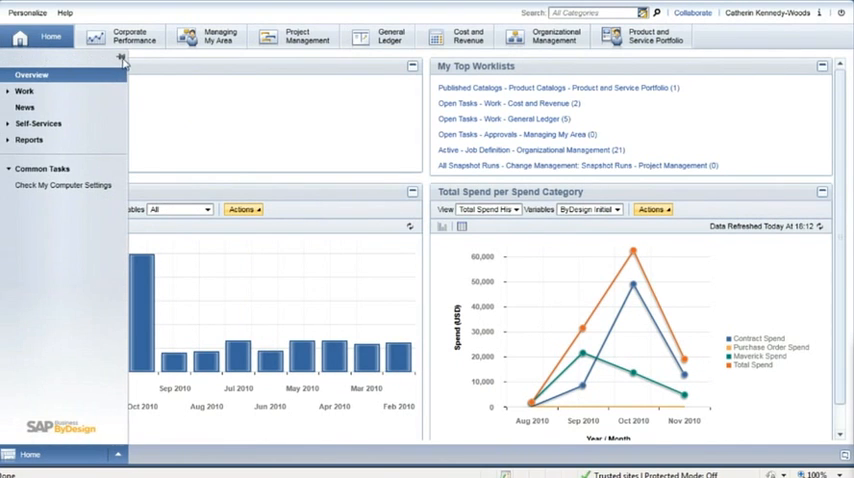
# - Show Reports as a Gallery and page the preview slider forward to Customer Project Progress Overview
pyautogui.click(120, 66)
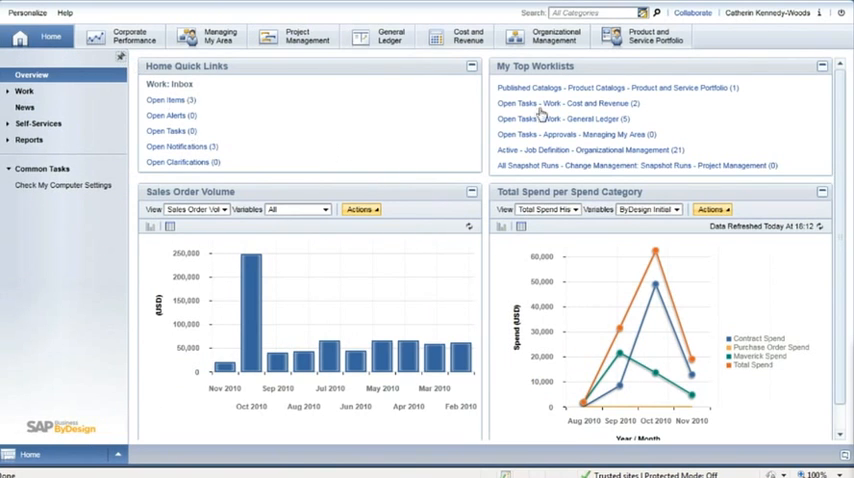
pyautogui.scroll(-3)
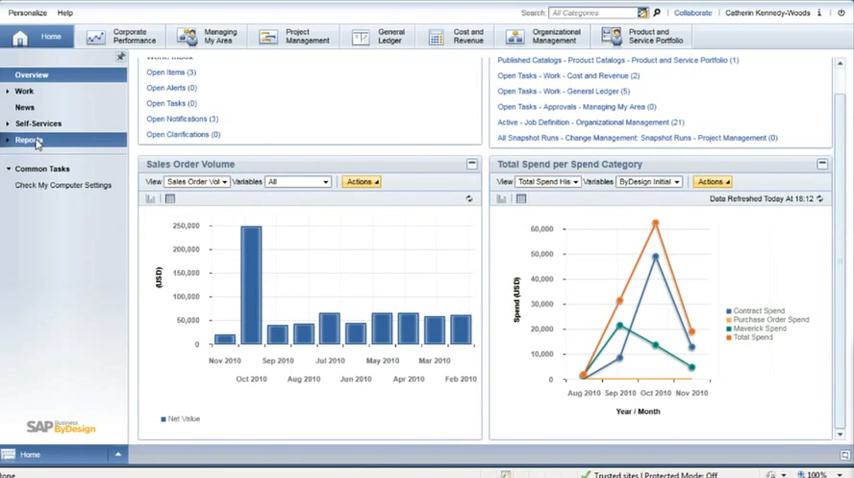
pyautogui.click(28, 140)
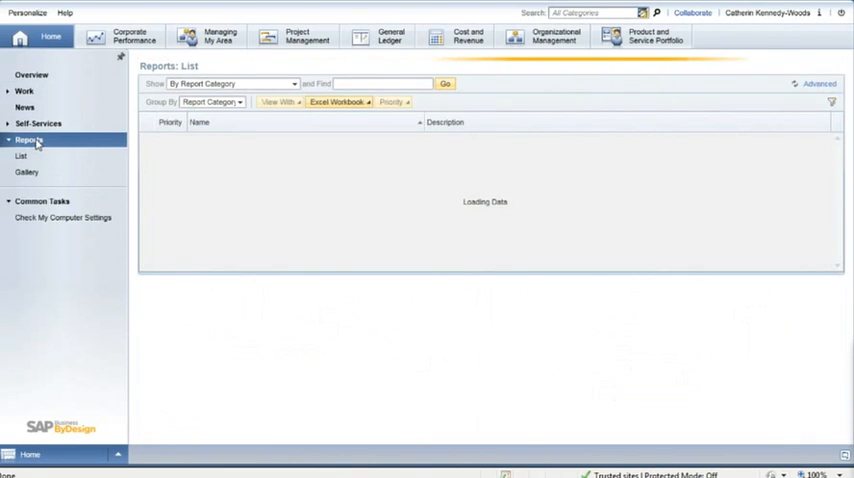
pyautogui.click(28, 172)
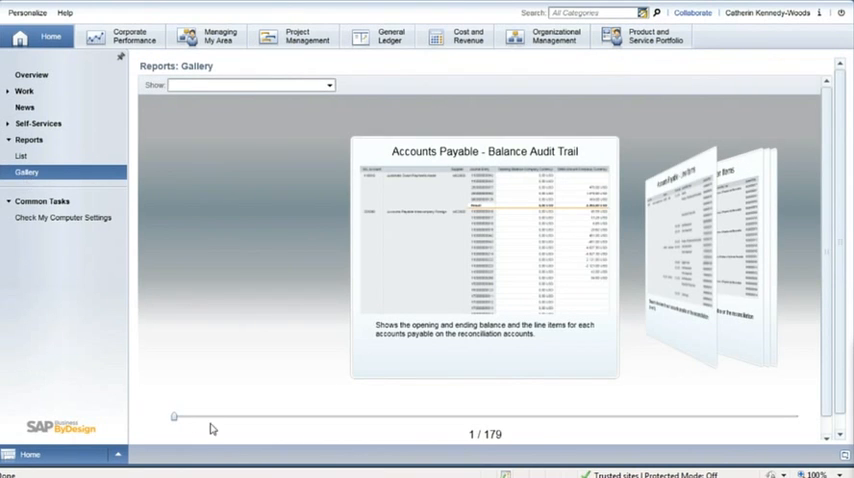
pyautogui.moveTo(174, 416); pyautogui.dragTo(216, 416)
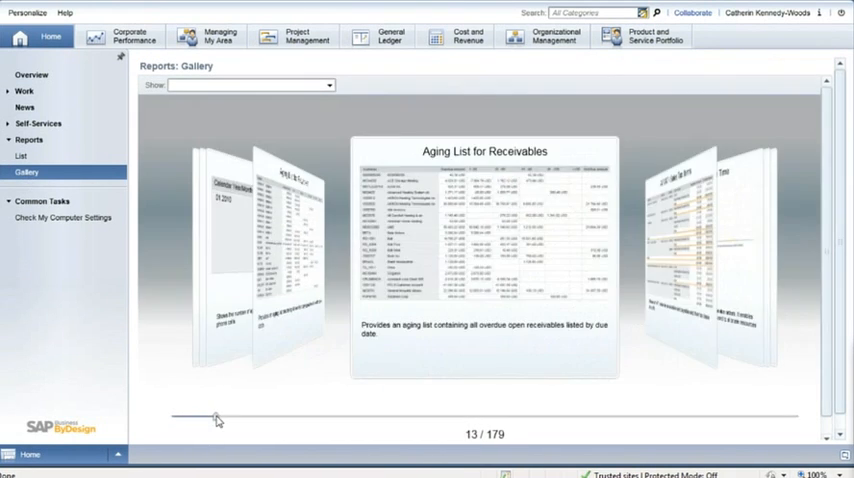
pyautogui.moveTo(216, 416); pyautogui.dragTo(280, 416)
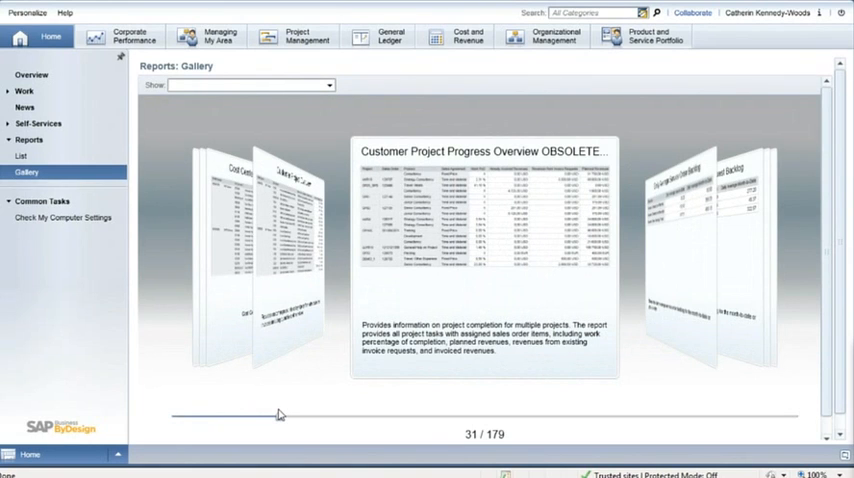
# - Search the gallery for 'sales ord' and choose the Sales Order Volume report
pyautogui.click(244, 84)
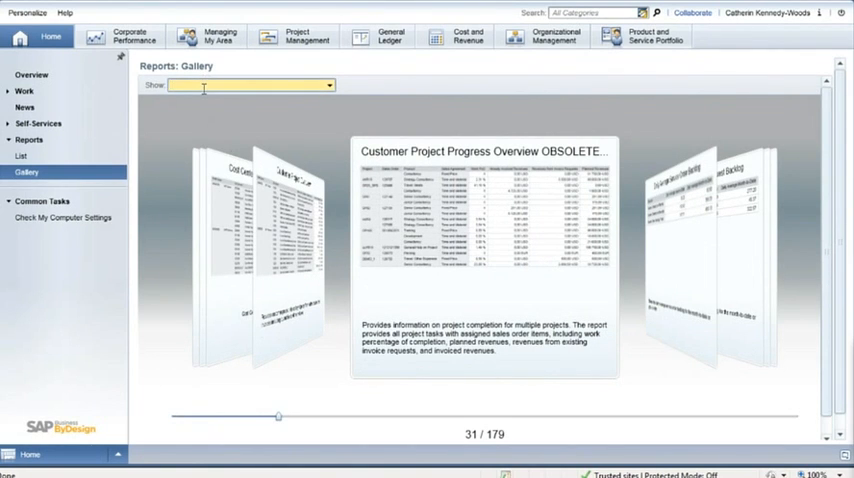
pyautogui.write('sales ord')
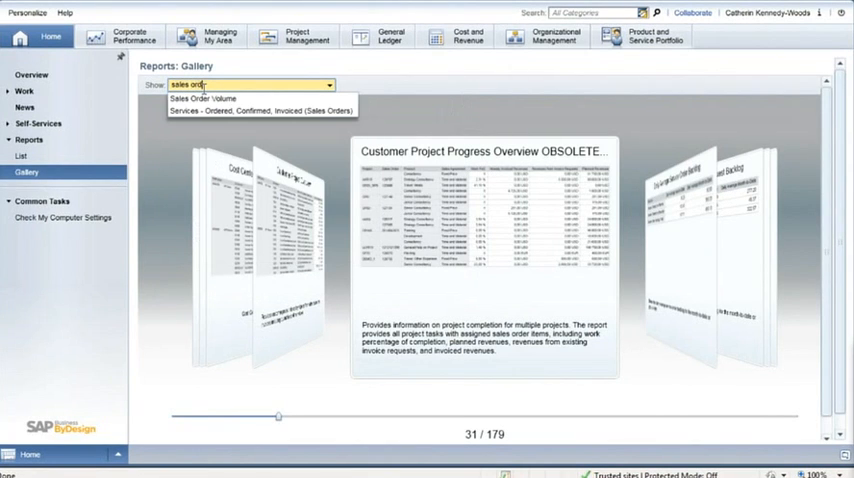
pyautogui.click(202, 98)
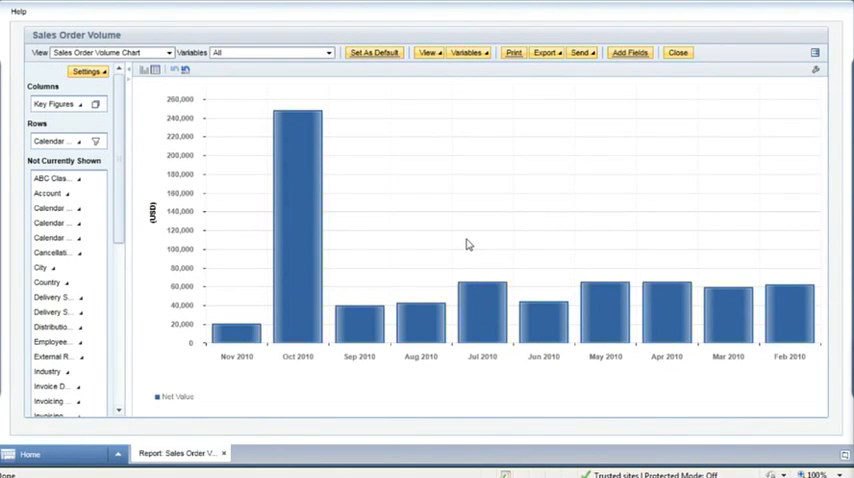
pyautogui.moveTo(816, 72)
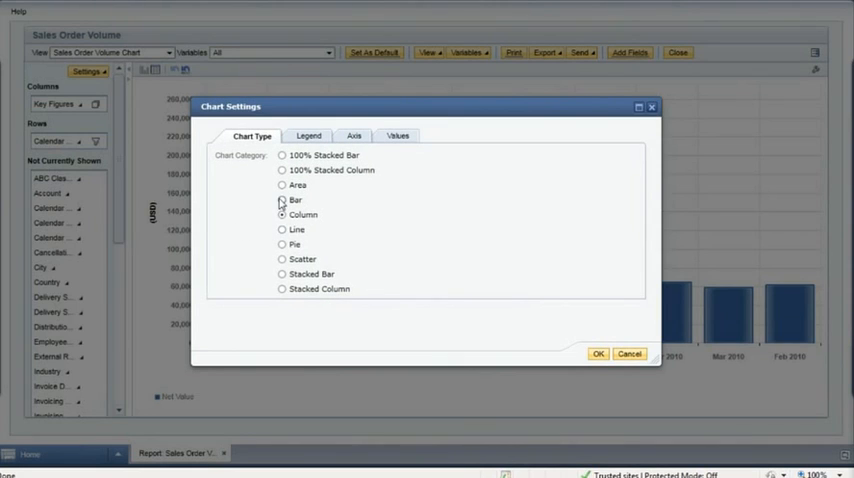
# - Change the report's chart type from bars to Pie in Chart Settings
pyautogui.click(282, 244)
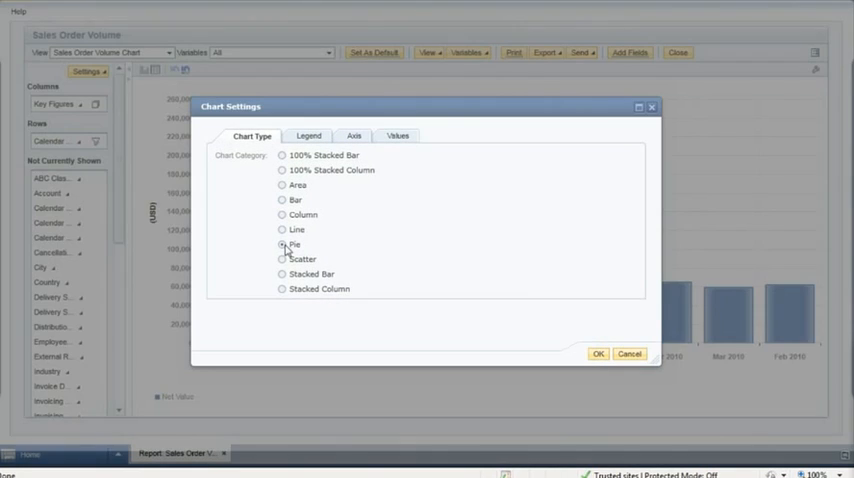
pyautogui.click(598, 352)
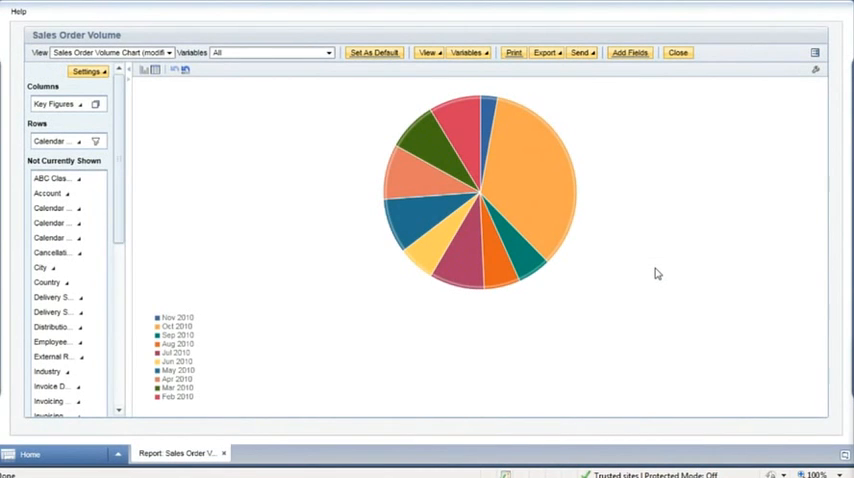
pyautogui.moveTo(156, 68)
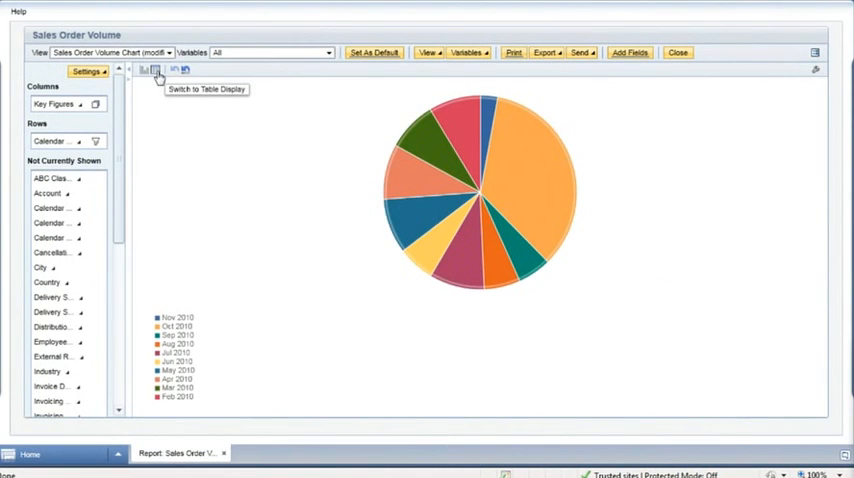
# - Switch to table display and drill into Oct 2010 by classification, account and sales order
pyautogui.click(156, 68)
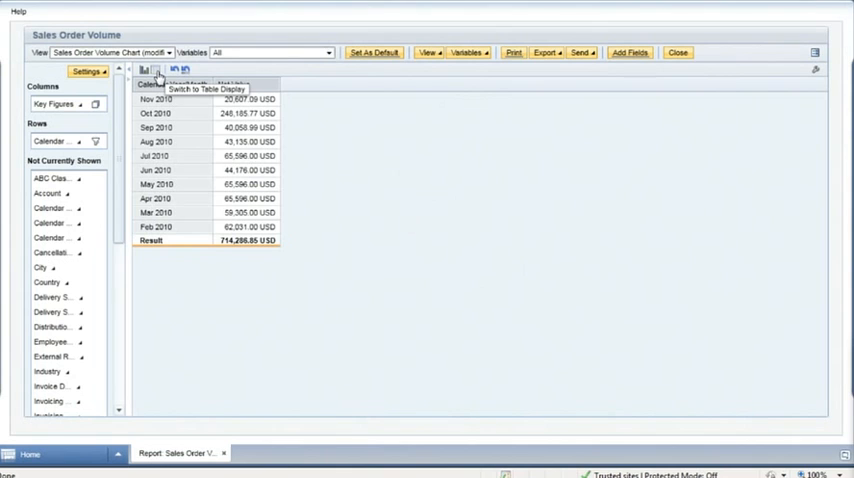
pyautogui.click(158, 68)
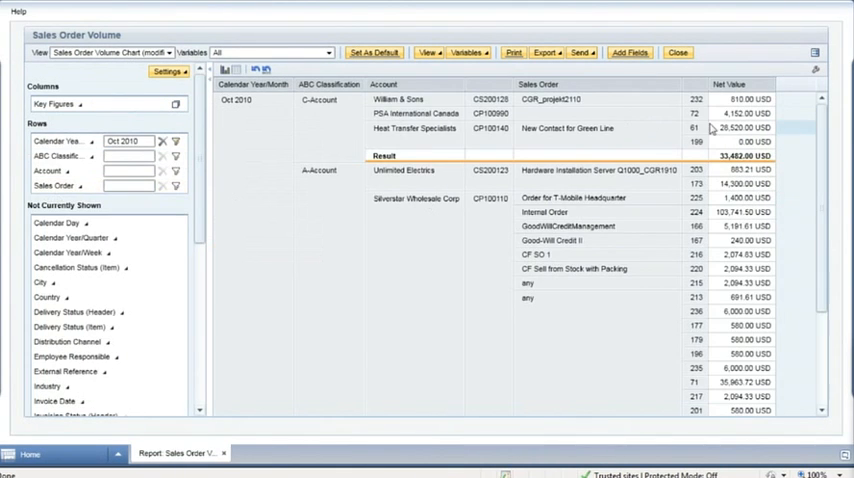
pyautogui.moveTo(700, 130)
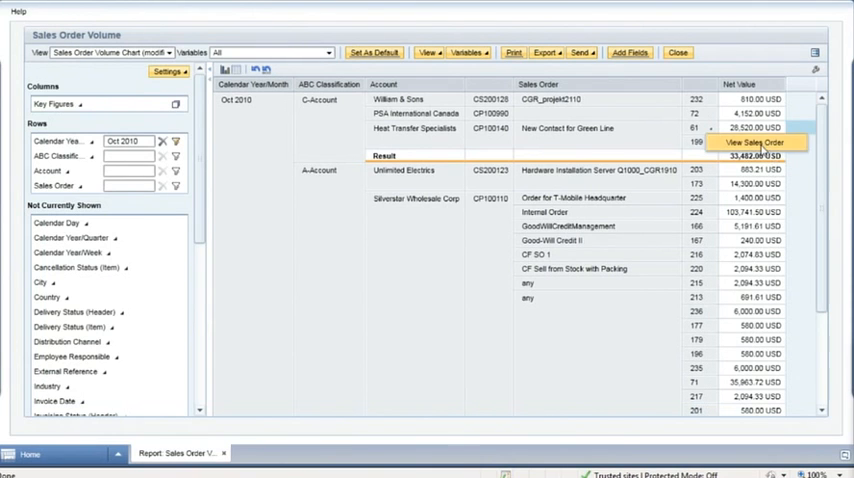
# - View sales order 61 for Heat Transfer Specialists and show its Document Flow under More
pyautogui.click(756, 142)
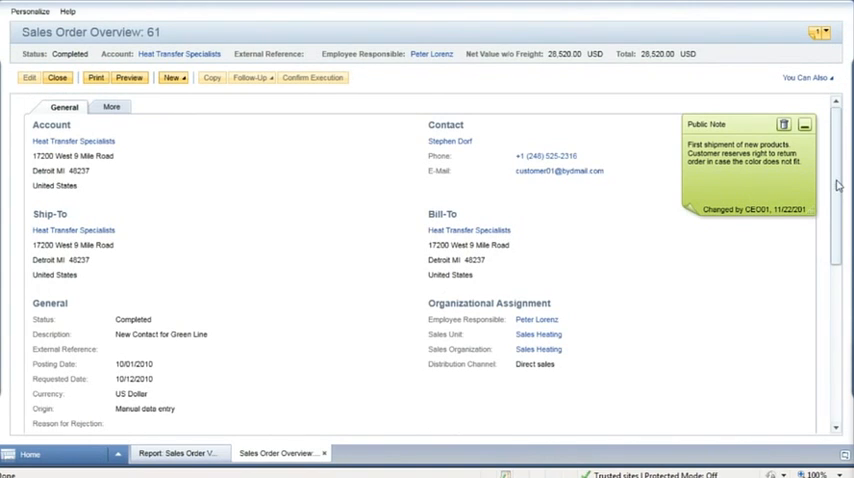
pyautogui.scroll(-3)
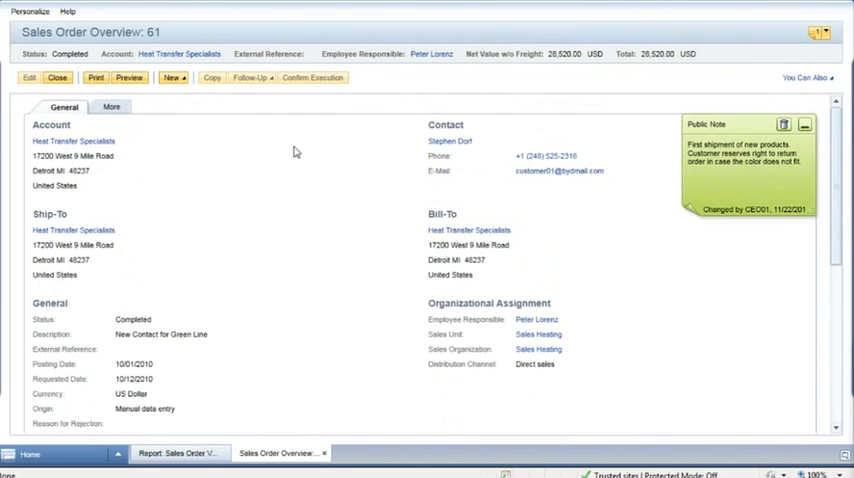
pyautogui.click(112, 108)
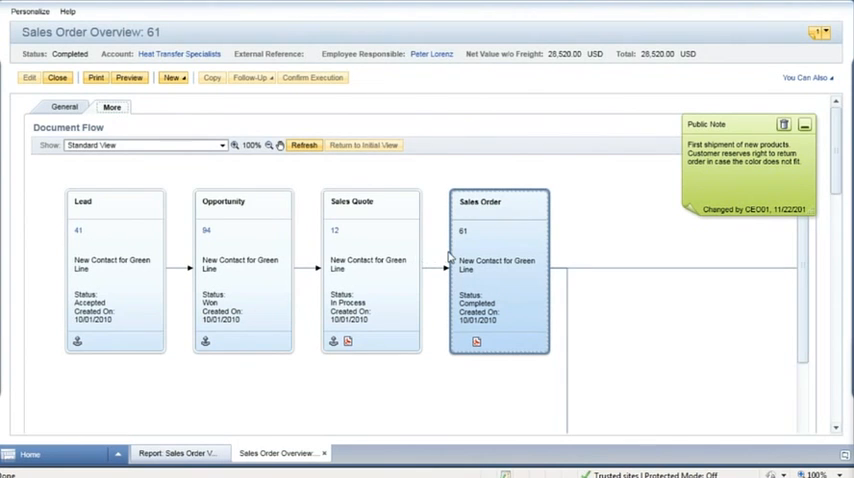
pyautogui.moveTo(476, 342)
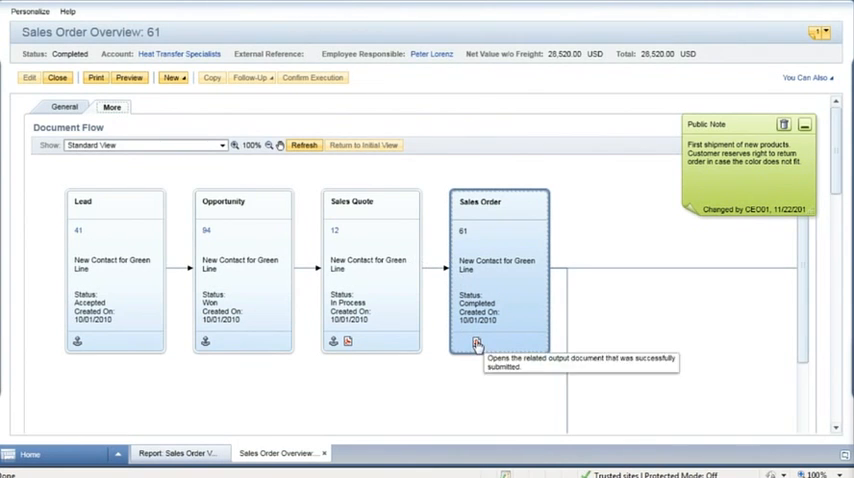
# - Use the Sales Order box's output icon, then go back to the report table
pyautogui.click(476, 344)
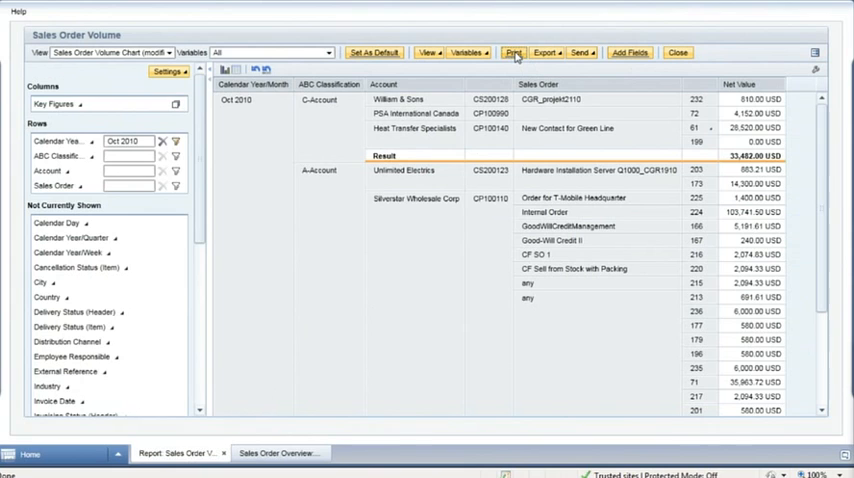
# - Preview the report for printing in landscape with the table shrunk to fit the page
pyautogui.click(512, 52)
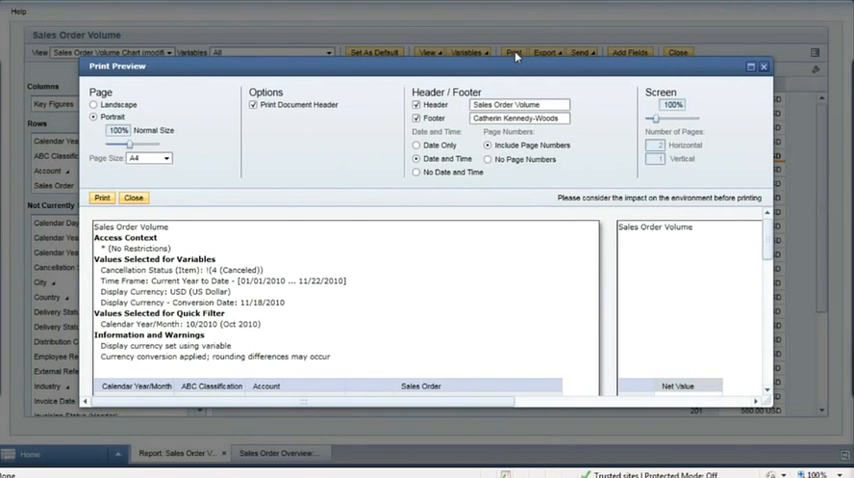
pyautogui.moveTo(412, 250)
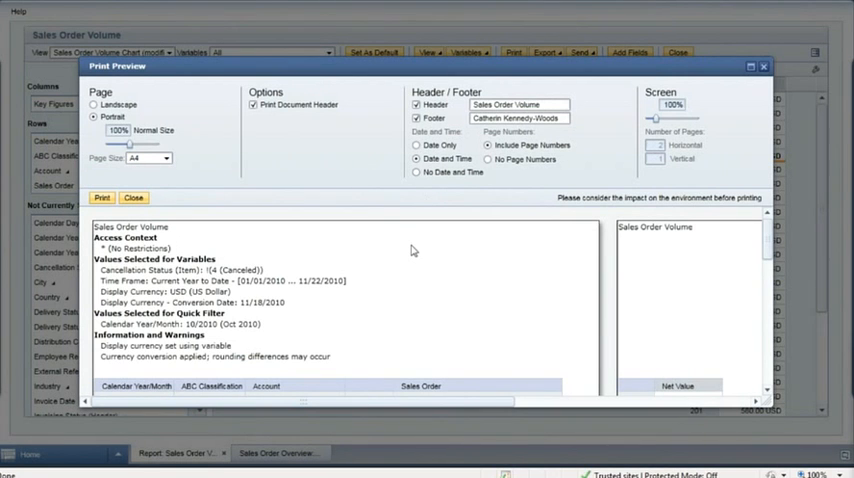
pyautogui.moveTo(196, 150)
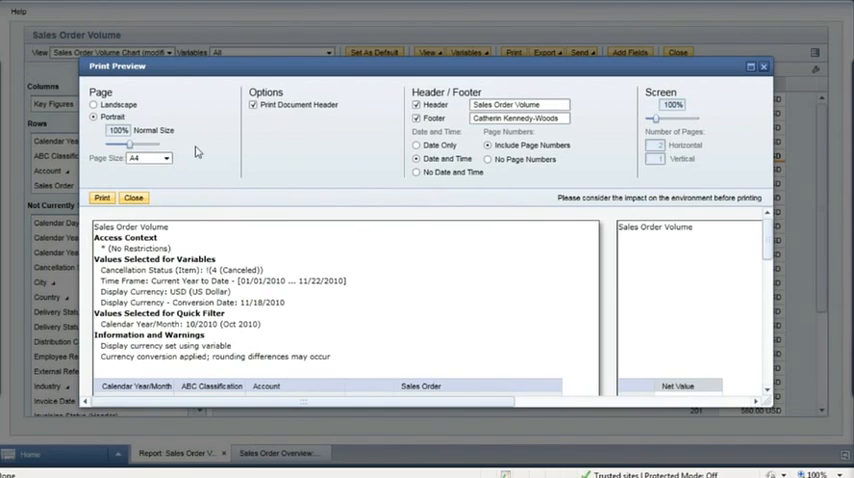
pyautogui.click(96, 104)
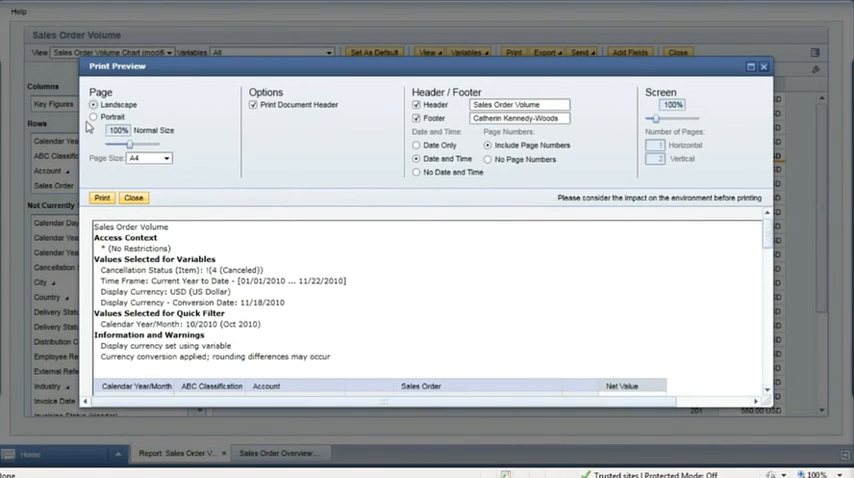
pyautogui.click(96, 116)
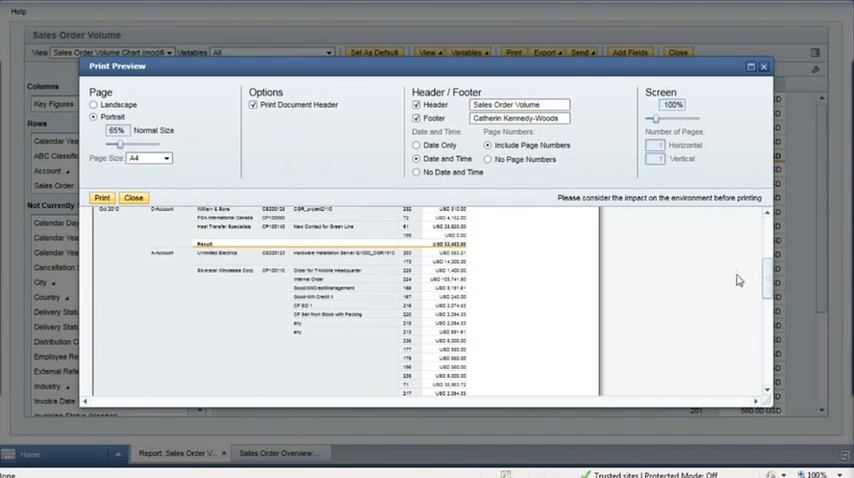
pyautogui.moveTo(706, 280)
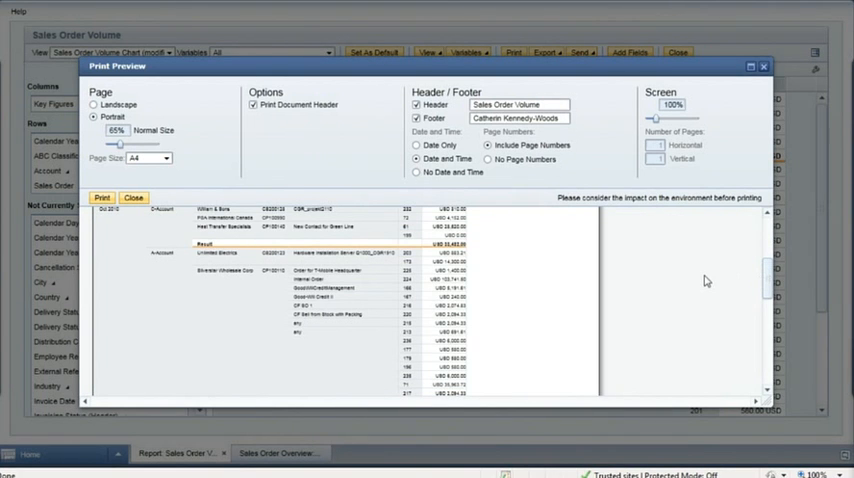